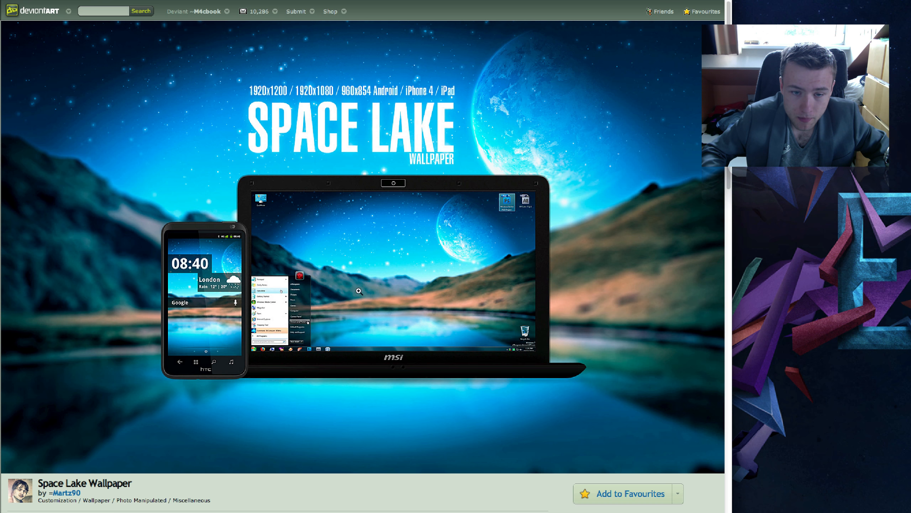
{"action": "mouse_move", "coordinate": [344, 250]}
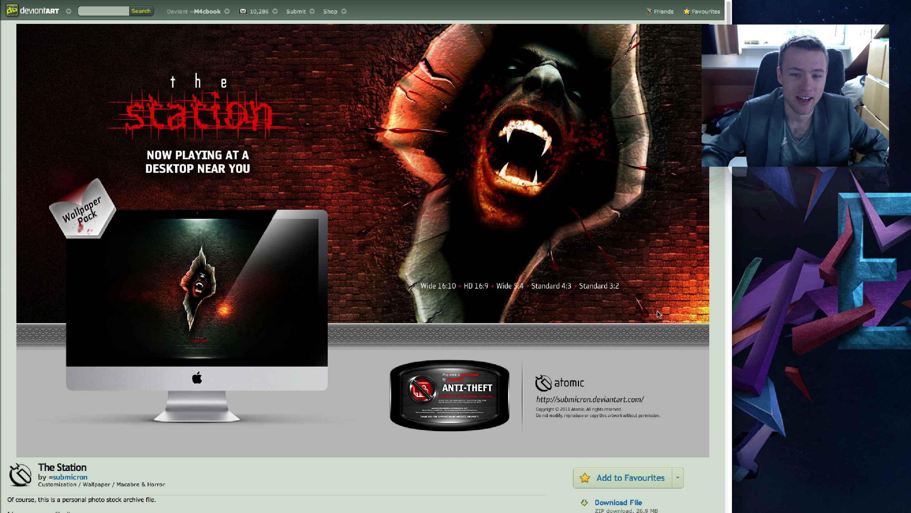
{"action": "mouse_move", "coordinate": [650, 312]}
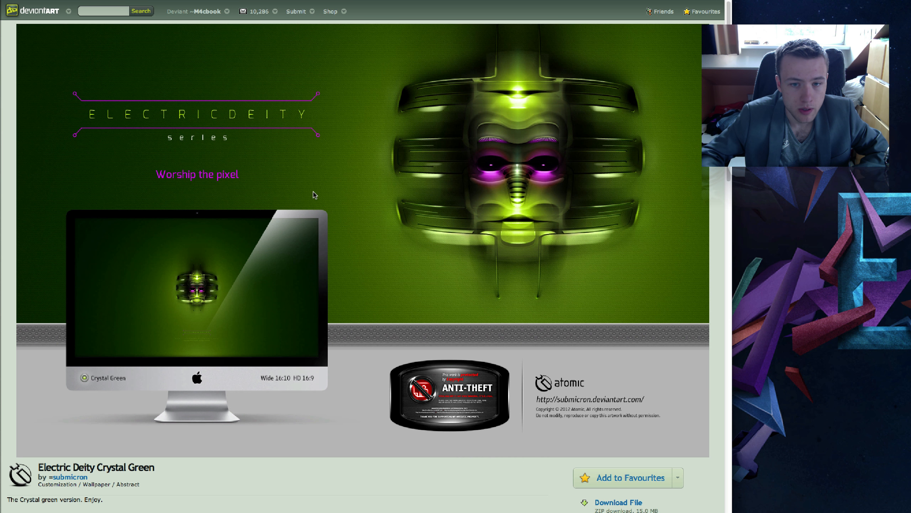
{"action": "mouse_move", "coordinate": [381, 149]}
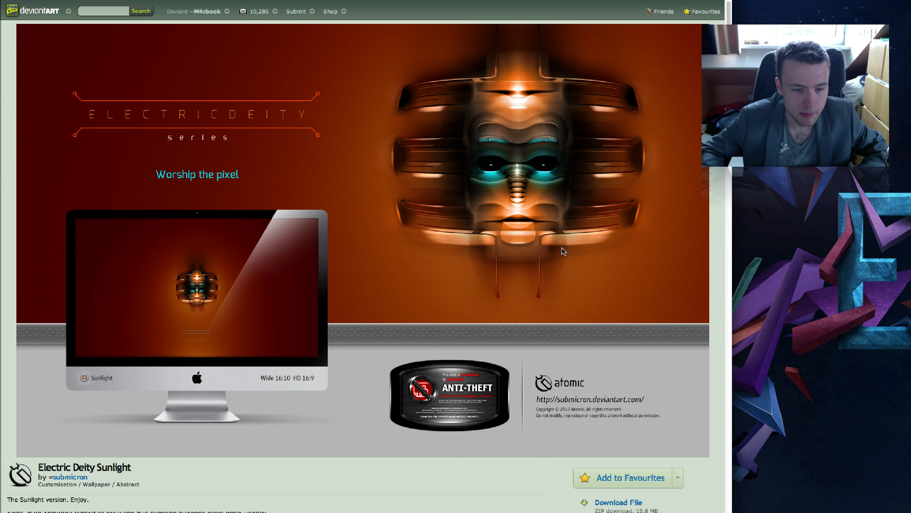
{"action": "mouse_move", "coordinate": [545, 246]}
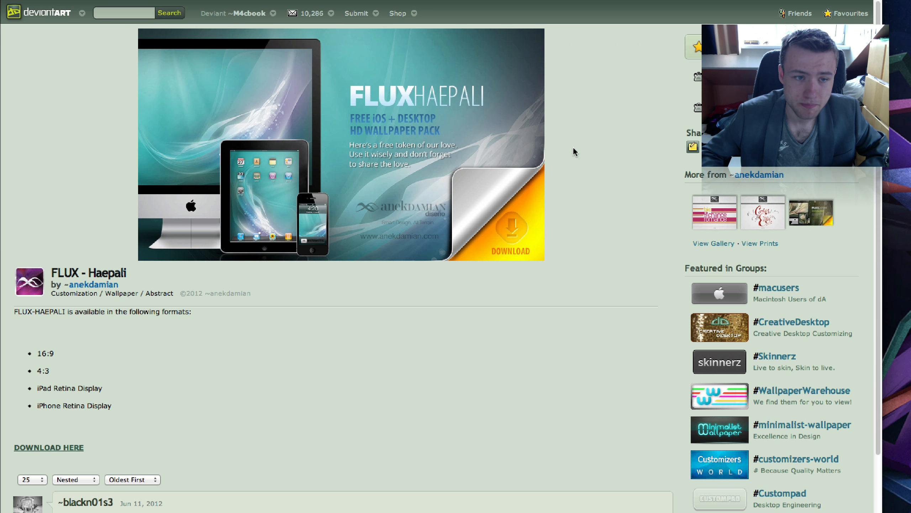
{"action": "mouse_move", "coordinate": [301, 160]}
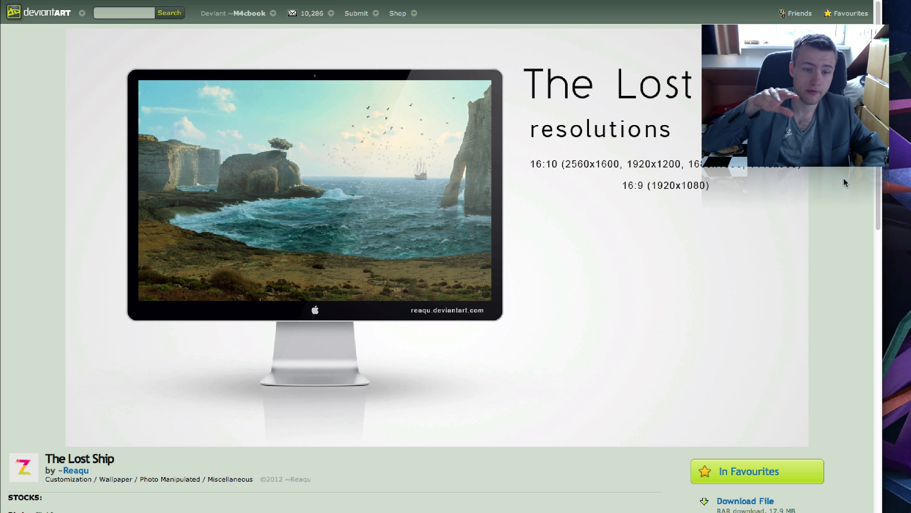
{"action": "mouse_move", "coordinate": [348, 205]}
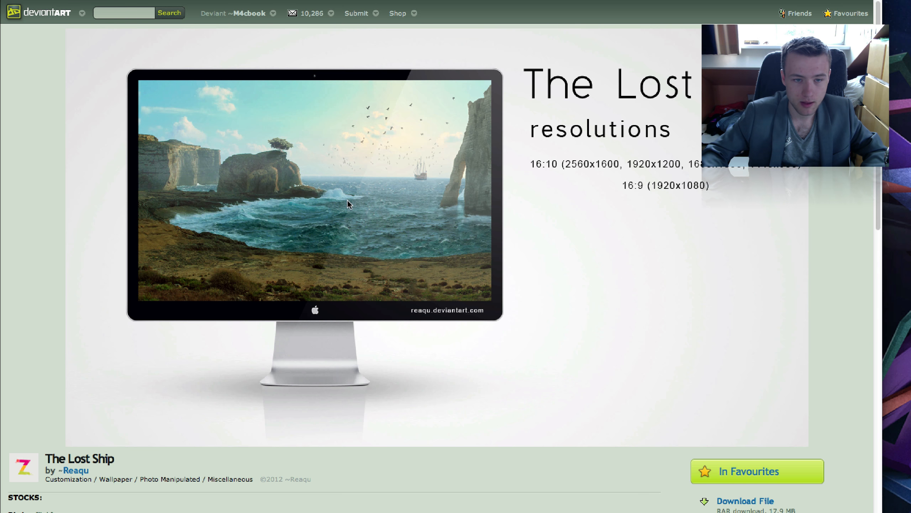
{"action": "mouse_move", "coordinate": [242, 169]}
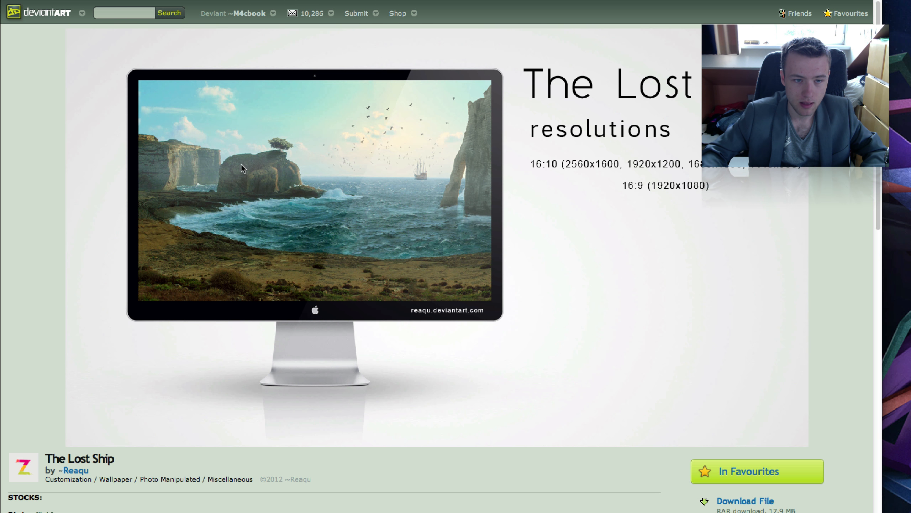
{"action": "mouse_move", "coordinate": [316, 204]}
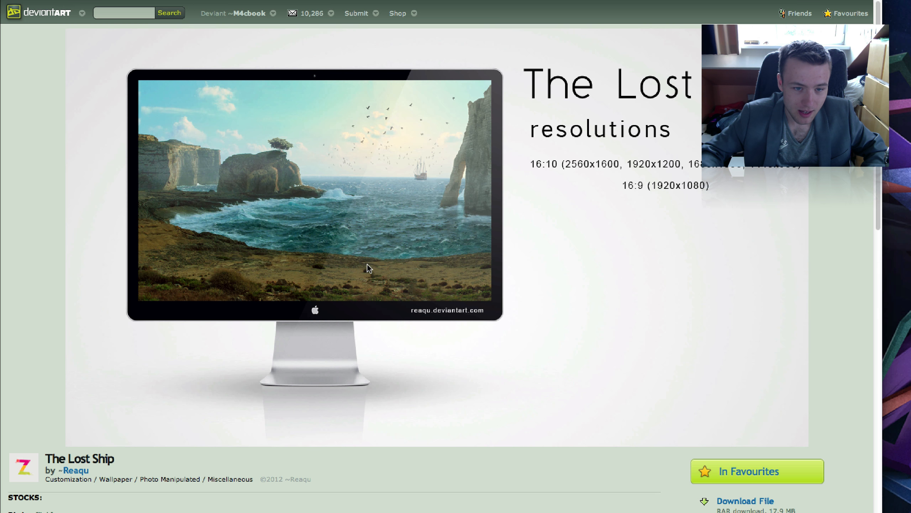
{"action": "mouse_move", "coordinate": [496, 272]}
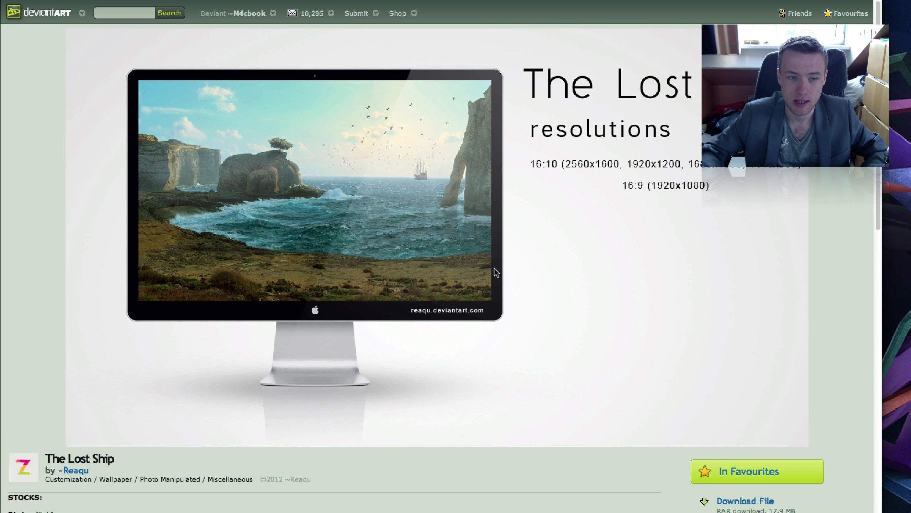
{"action": "mouse_move", "coordinate": [410, 144]}
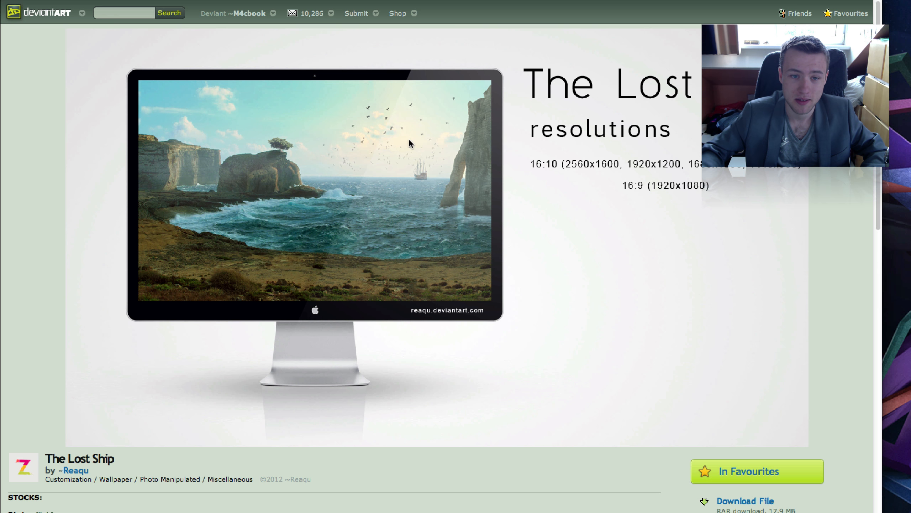
{"action": "mouse_move", "coordinate": [517, 105]}
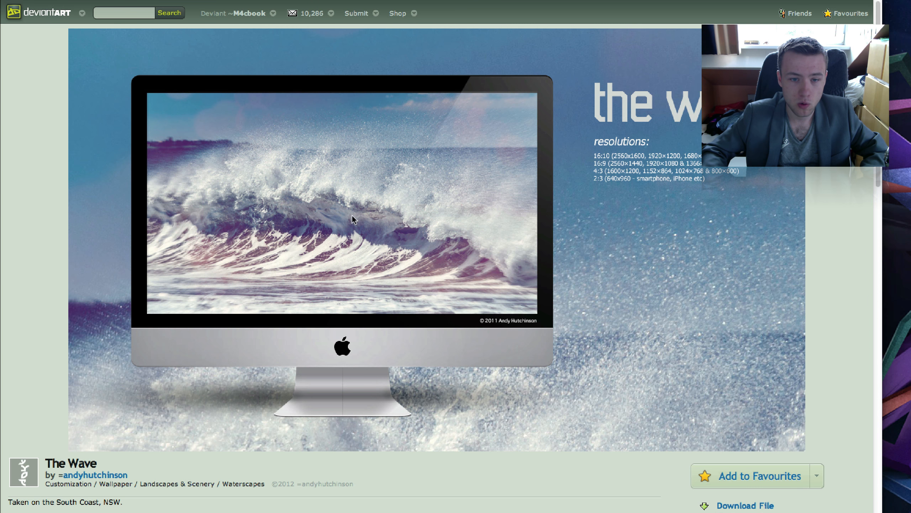
{"action": "mouse_move", "coordinate": [631, 131]}
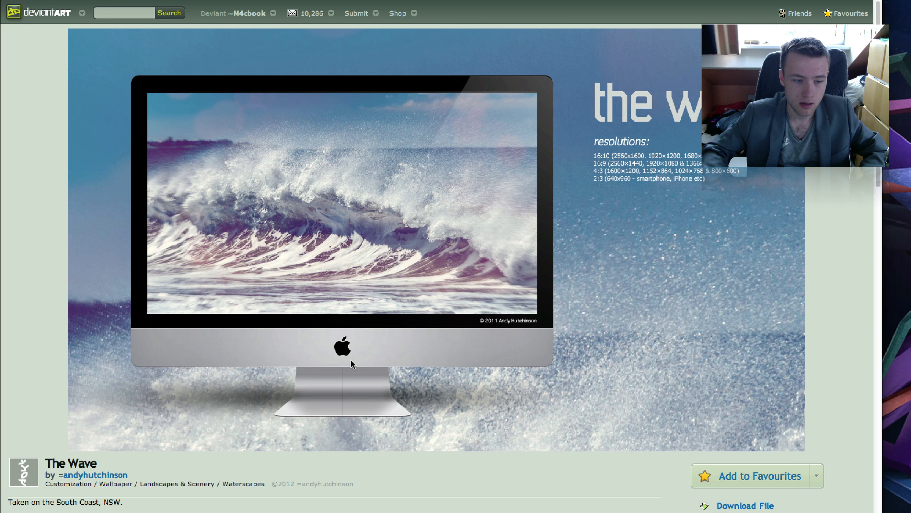
{"action": "mouse_move", "coordinate": [221, 136]}
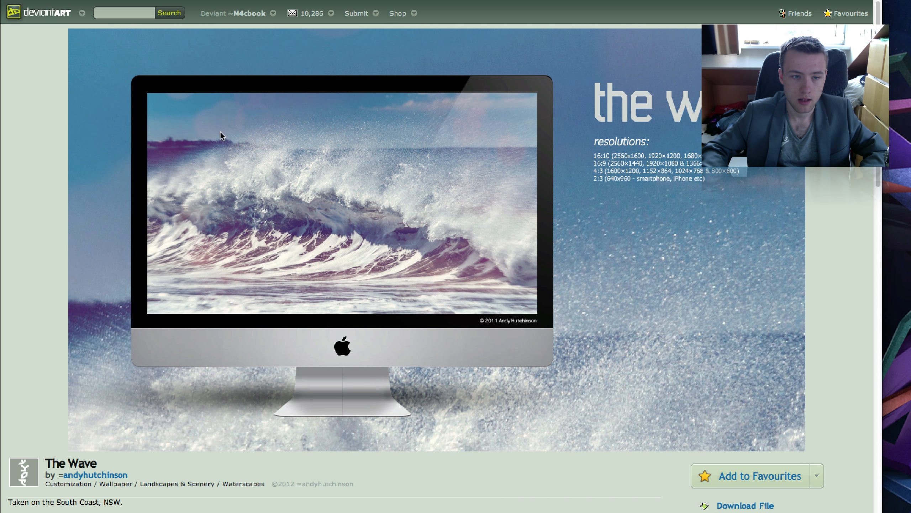
{"action": "mouse_move", "coordinate": [470, 192]}
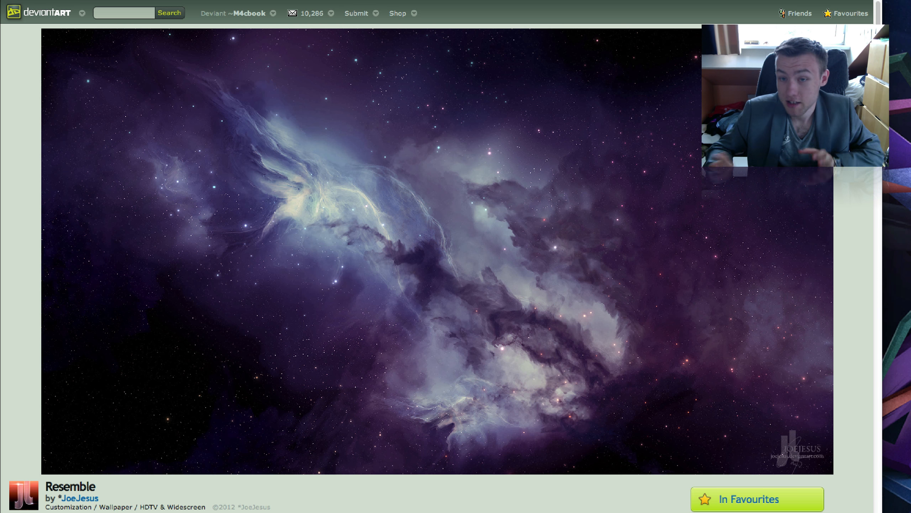
{"action": "mouse_move", "coordinate": [338, 243]}
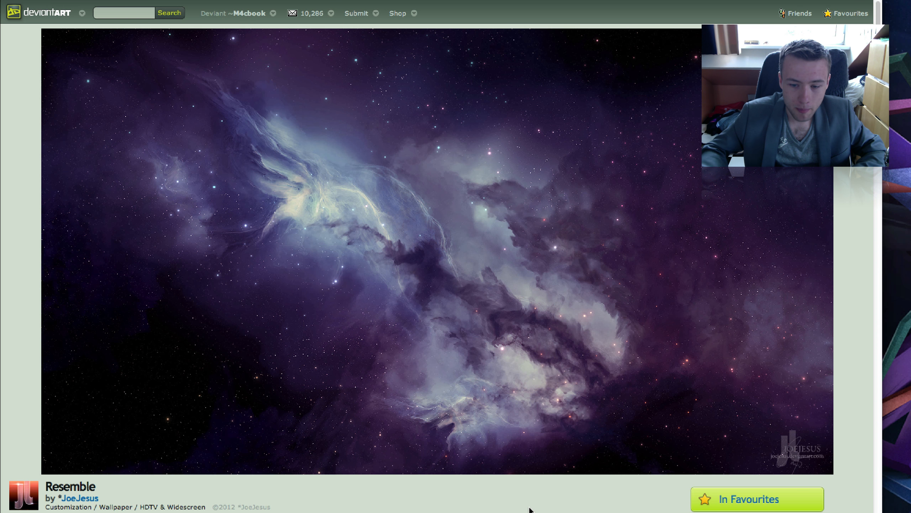
{"action": "mouse_move", "coordinate": [325, 291]}
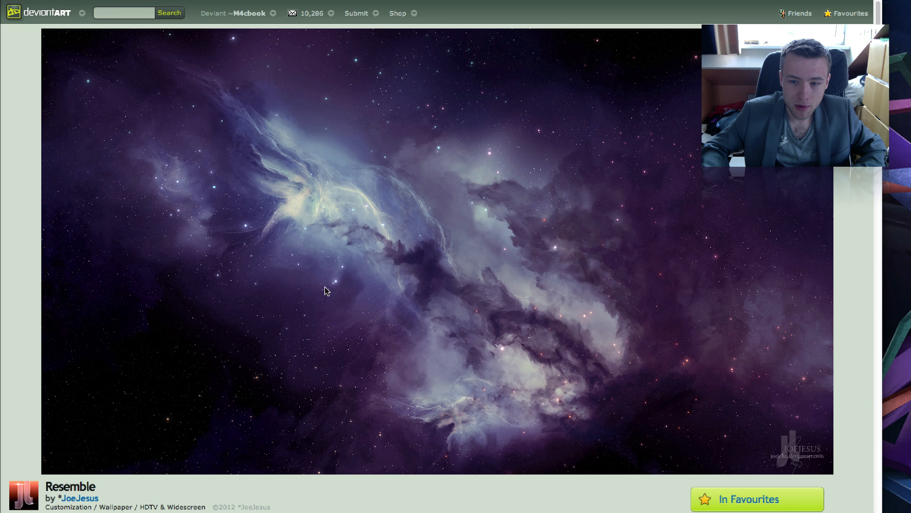
{"action": "mouse_move", "coordinate": [178, 177]}
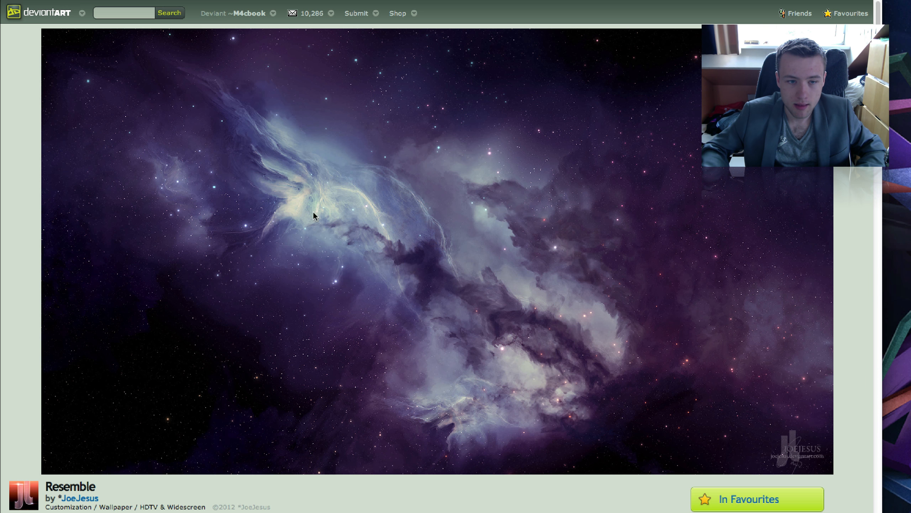
{"action": "mouse_move", "coordinate": [416, 235]}
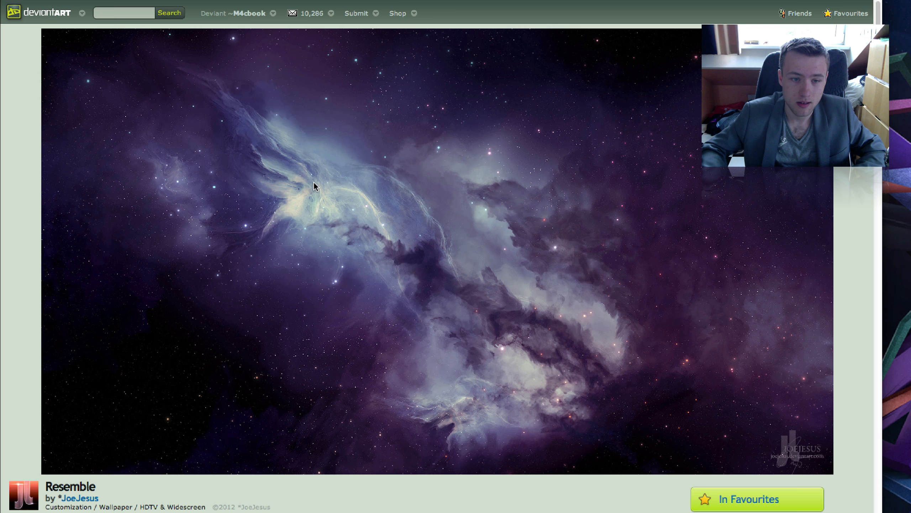
{"action": "mouse_move", "coordinate": [388, 204]}
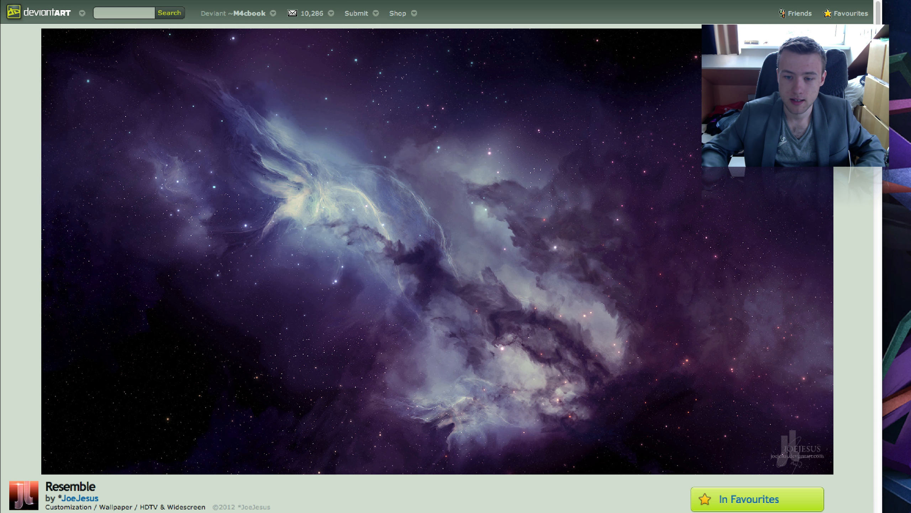
- Return the full-size Resemble preview to normal size to see related wallpapers and the download link
{"action": "left_click", "coordinate": [784, 182]}
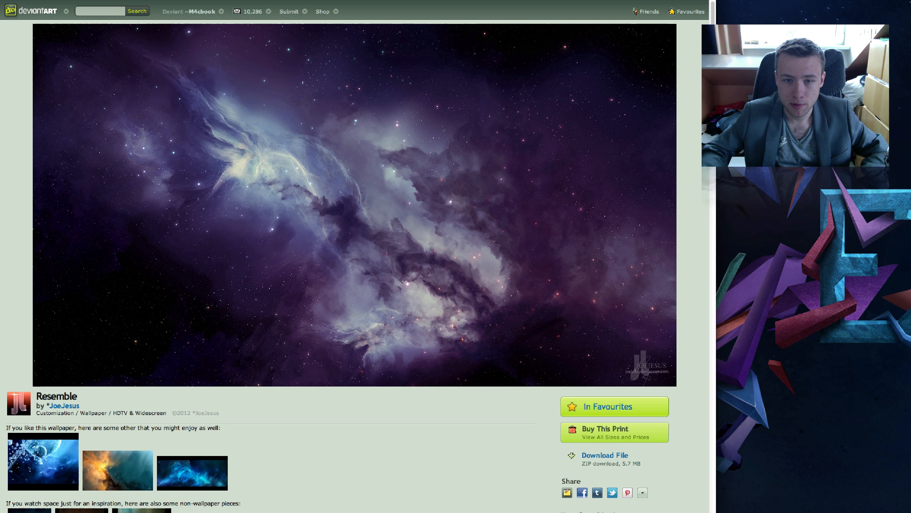
{"action": "mouse_move", "coordinate": [663, 23]}
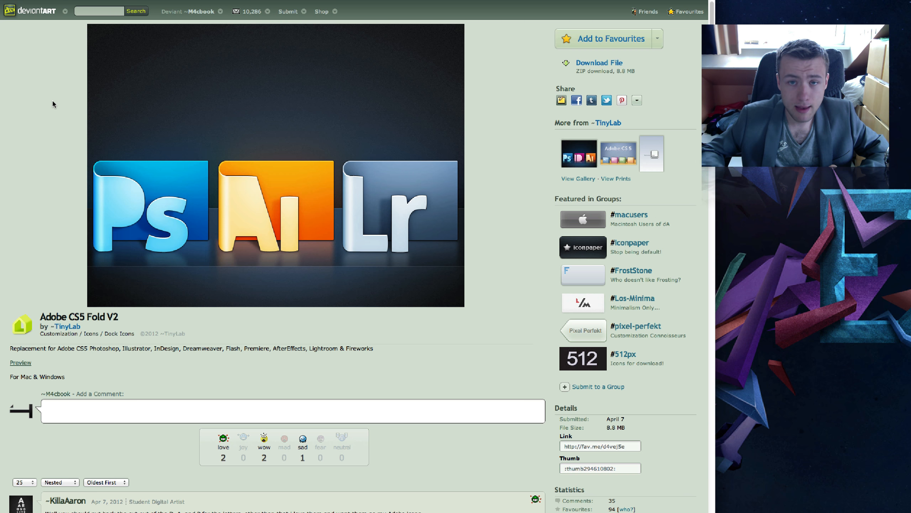
{"action": "mouse_move", "coordinate": [106, 127]}
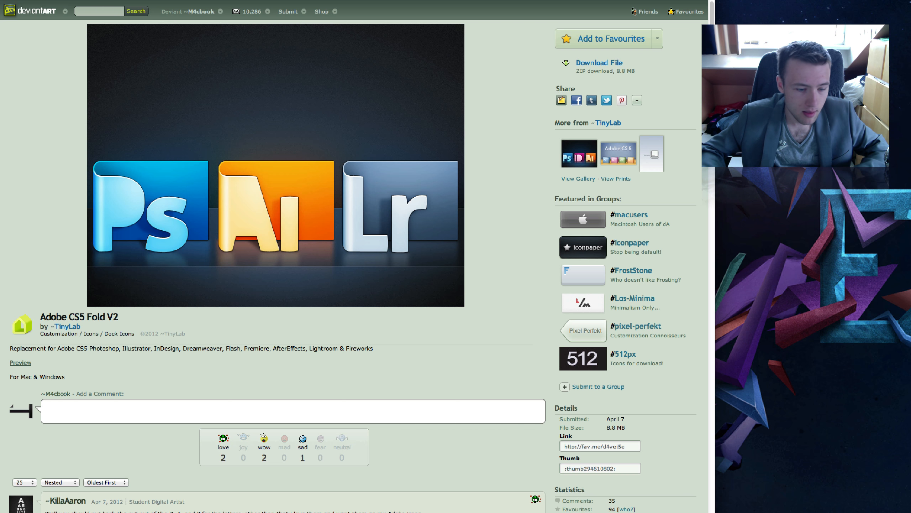
- Scroll the Adobe CS5 Fold V2 page to its description, 8.8 MB download and featured groups
{"action": "scroll", "scroll_direction": "down", "scroll_amount": 3}
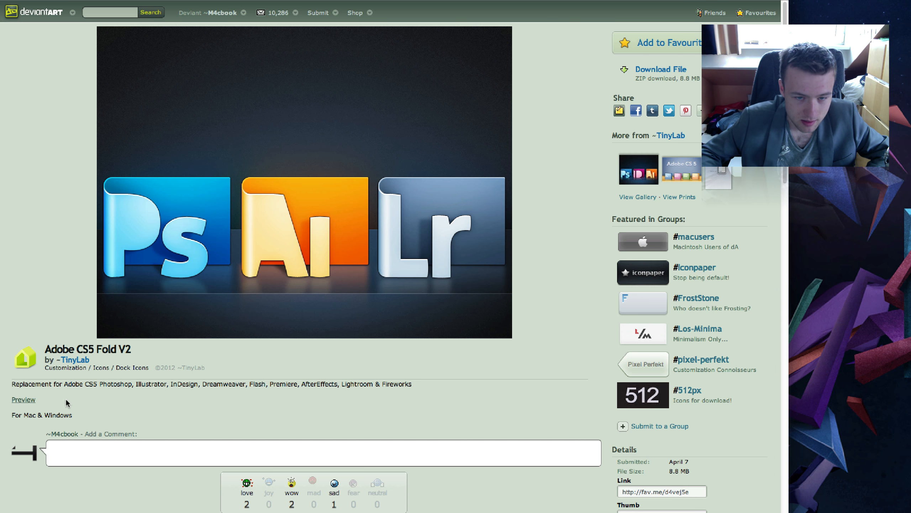
{"action": "mouse_move", "coordinate": [485, 307]}
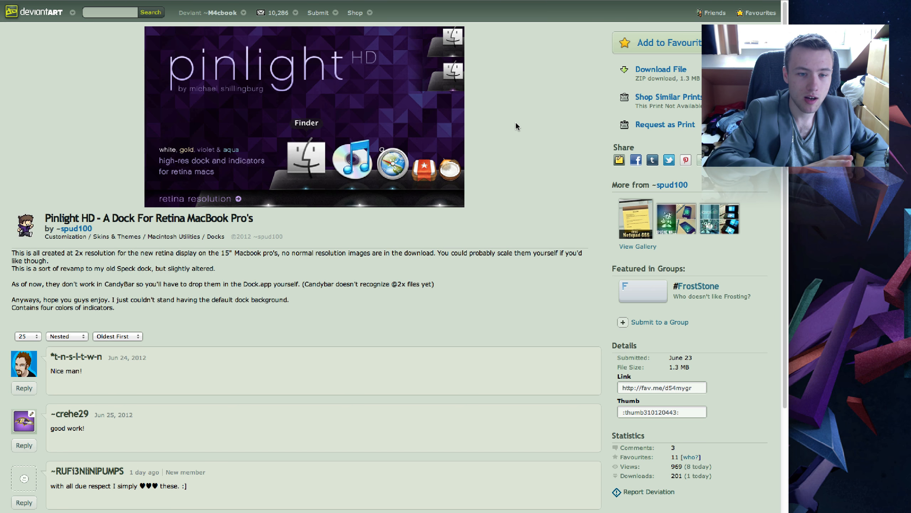
{"action": "mouse_move", "coordinate": [497, 117]}
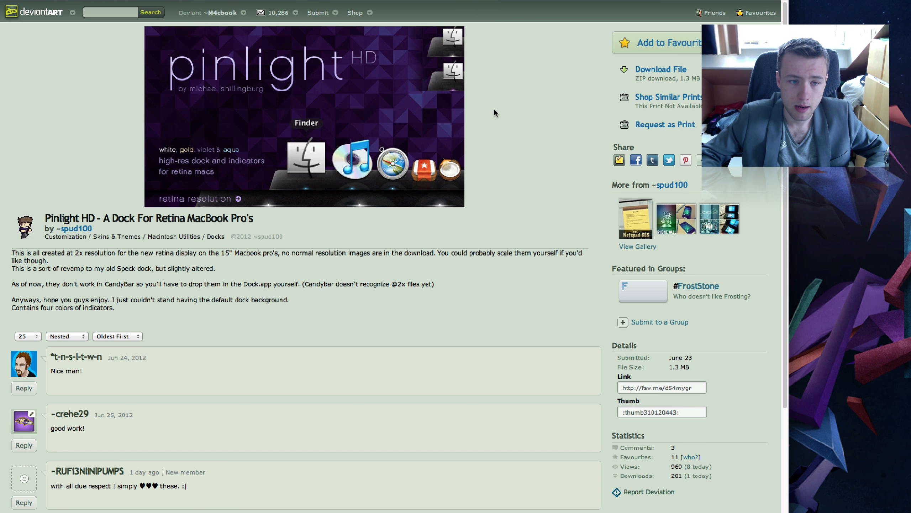
{"action": "mouse_move", "coordinate": [472, 169]}
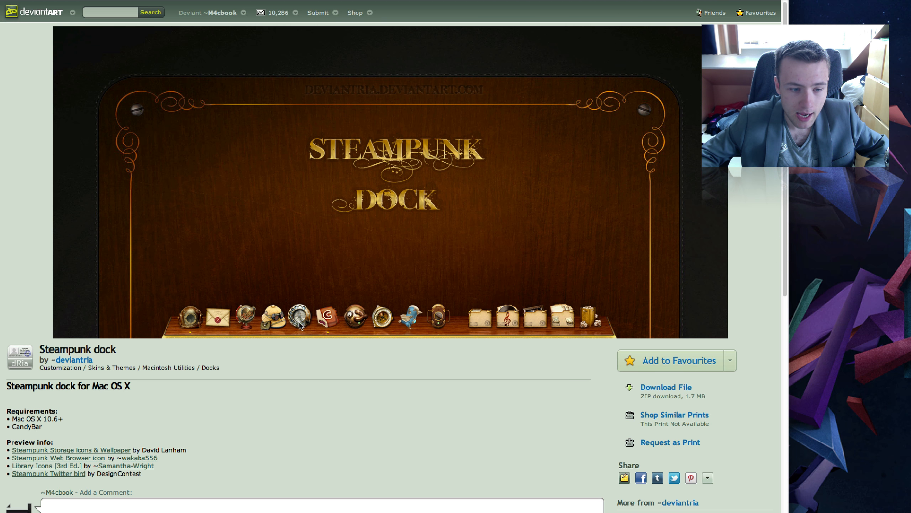
{"action": "mouse_move", "coordinate": [396, 327]}
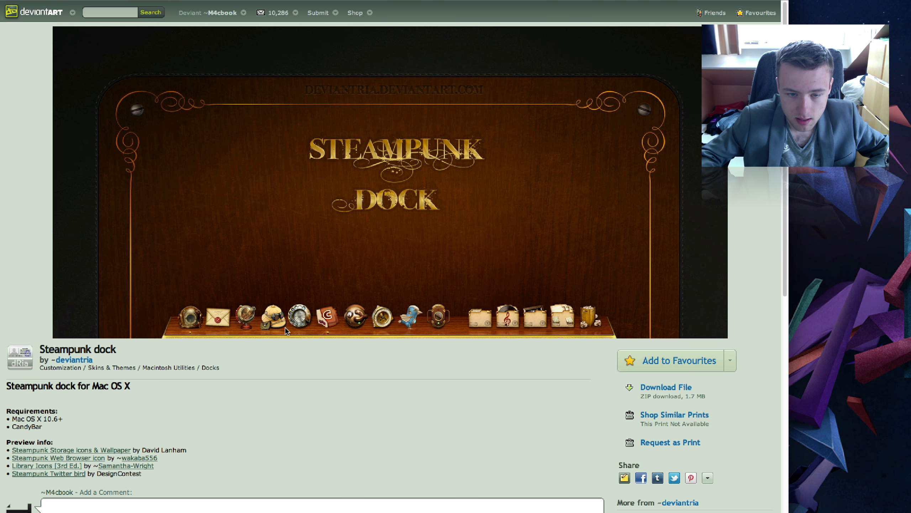
{"action": "mouse_move", "coordinate": [173, 335]}
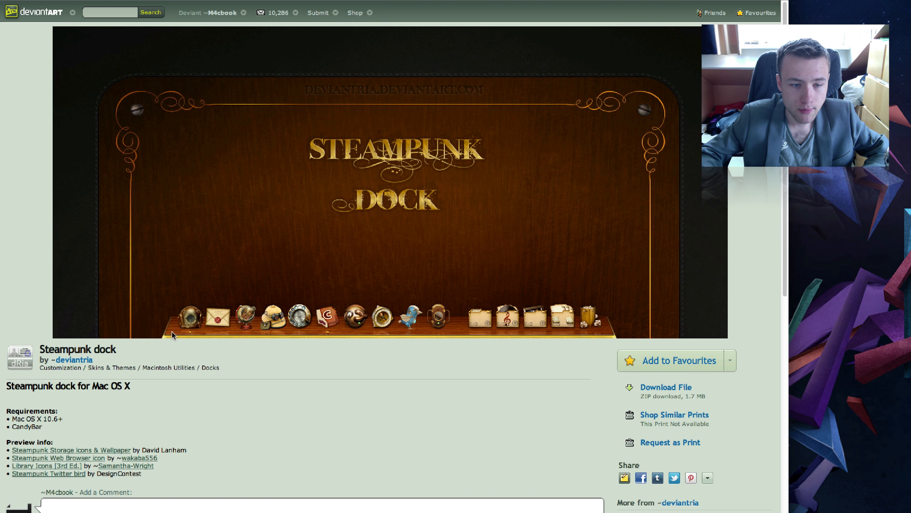
{"action": "mouse_move", "coordinate": [48, 373]}
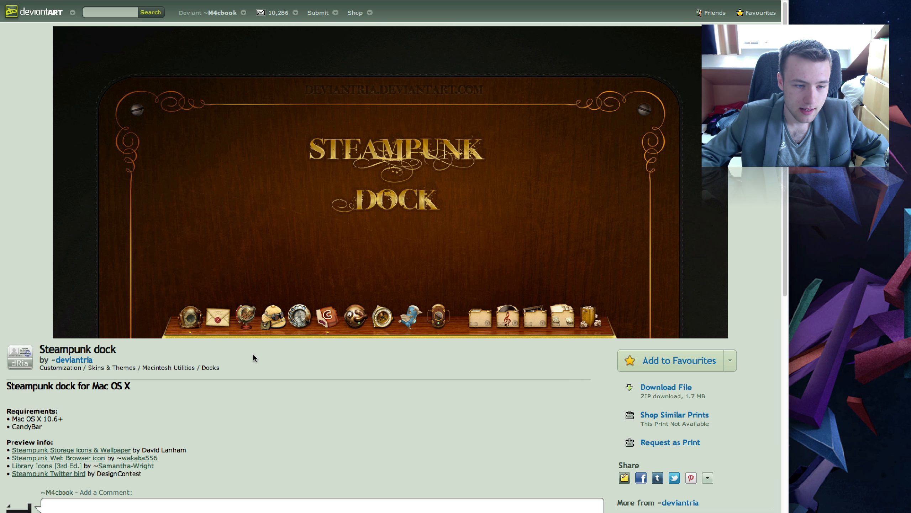
{"action": "mouse_move", "coordinate": [232, 404]}
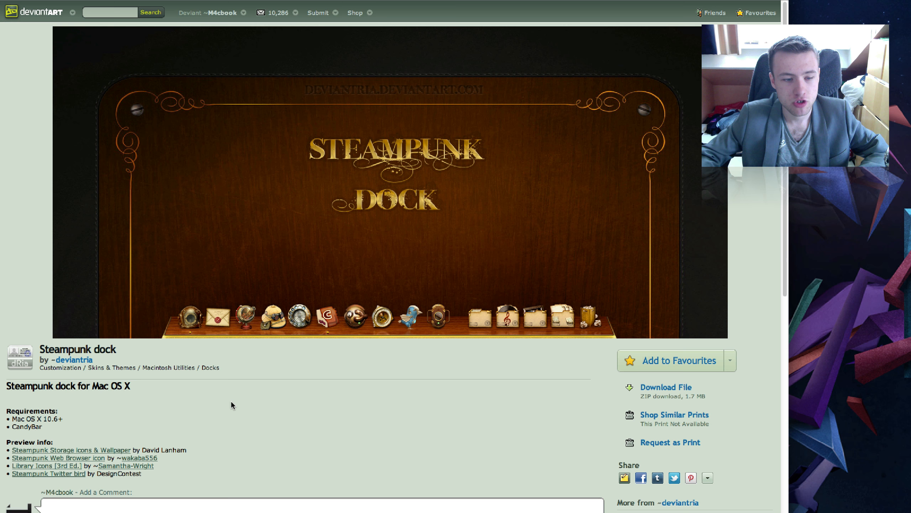
{"action": "mouse_move", "coordinate": [537, 375]}
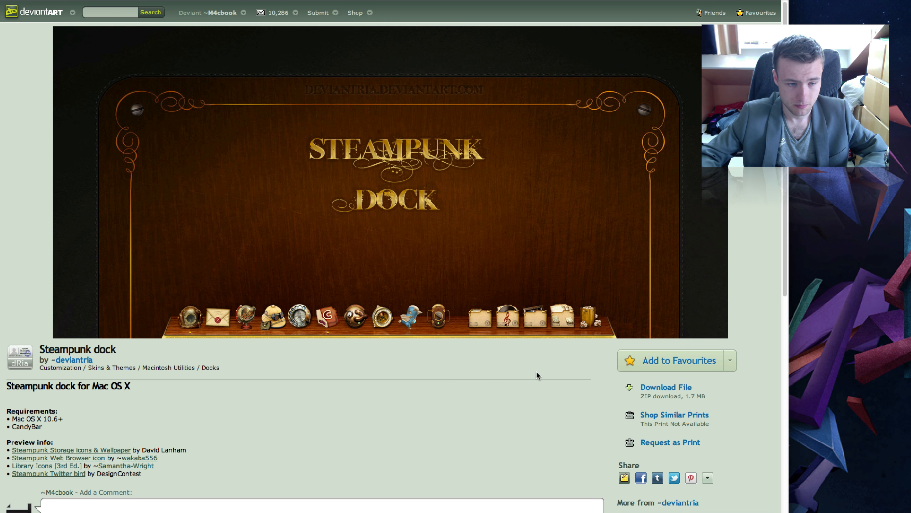